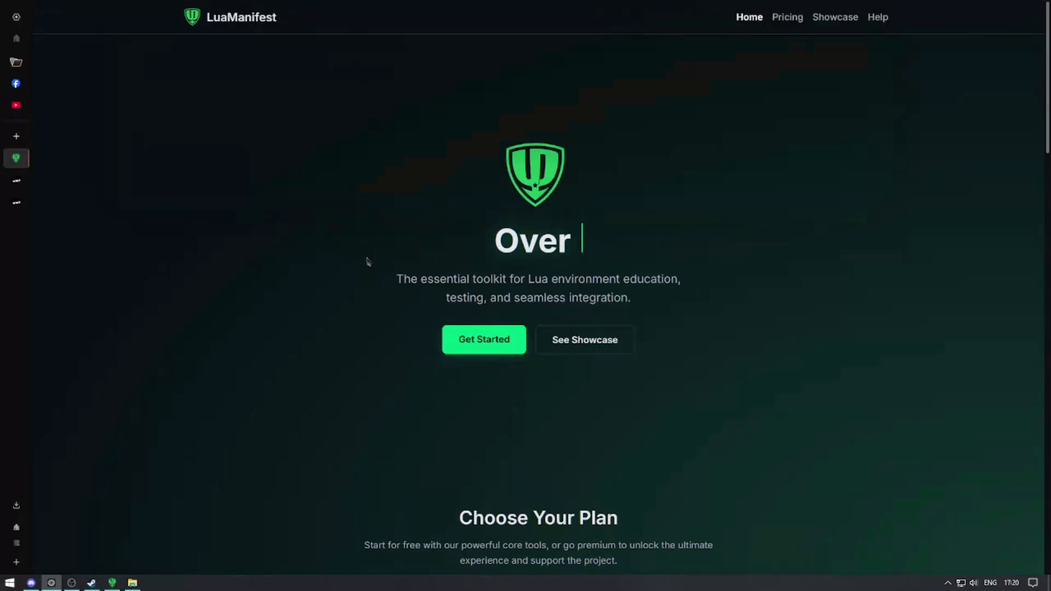
Download the free Standard plan from the Choose Your Plan section
scroll(down, 3)
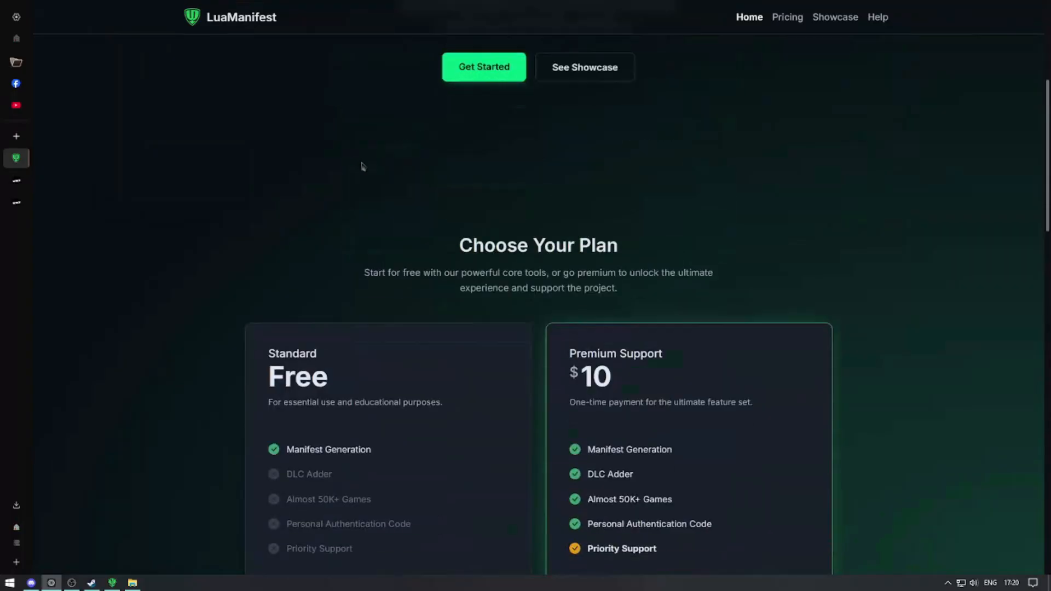
scroll(down, 3)
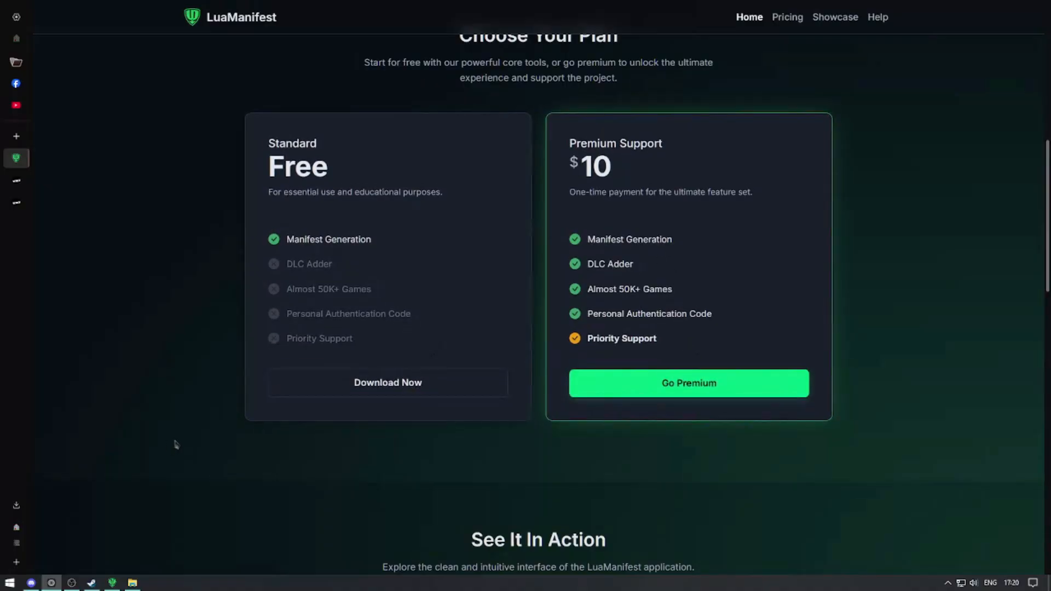
click(387, 382)
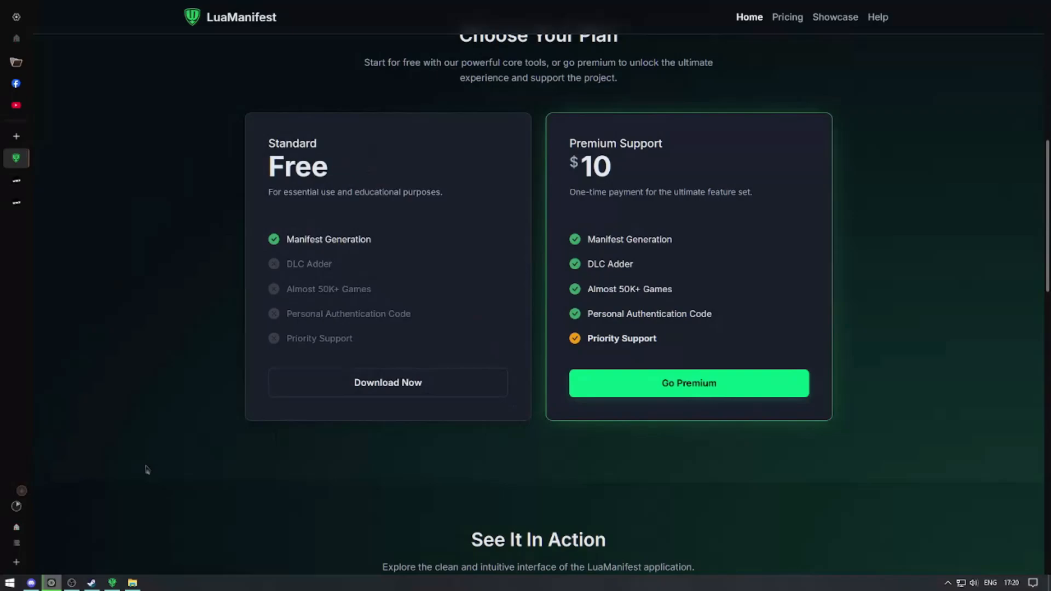
Run the downloaded LuaManifest zip, focus its Authentication Code box, then return to the site
click(388, 382)
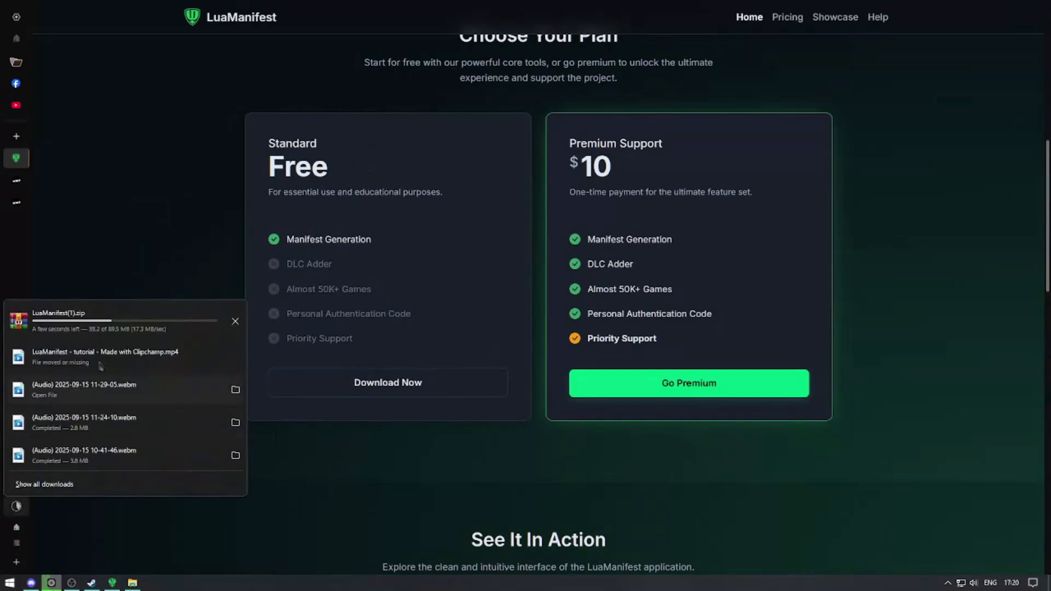
click(157, 281)
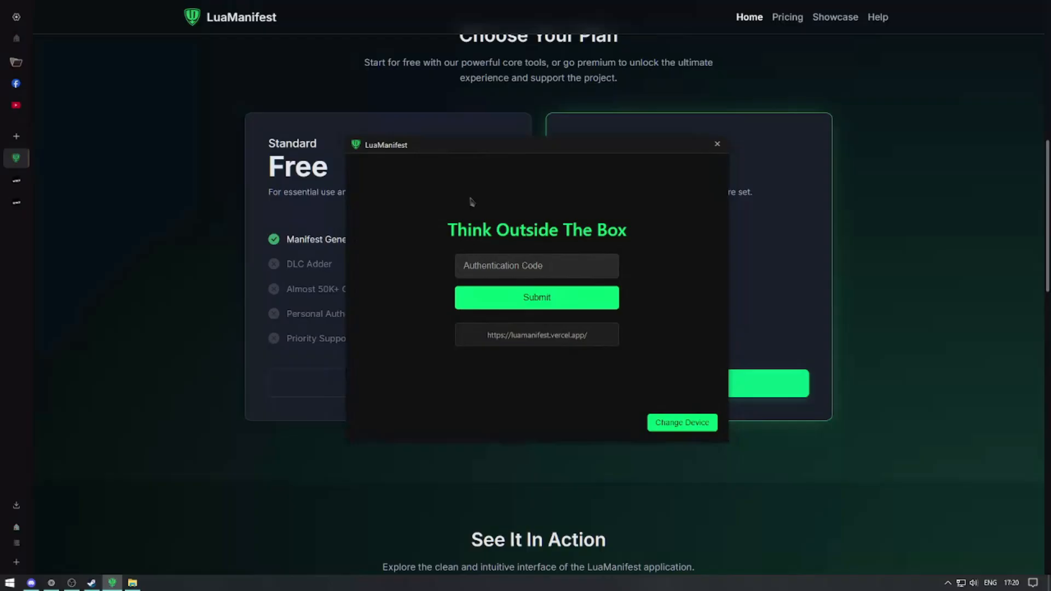
click(536, 266)
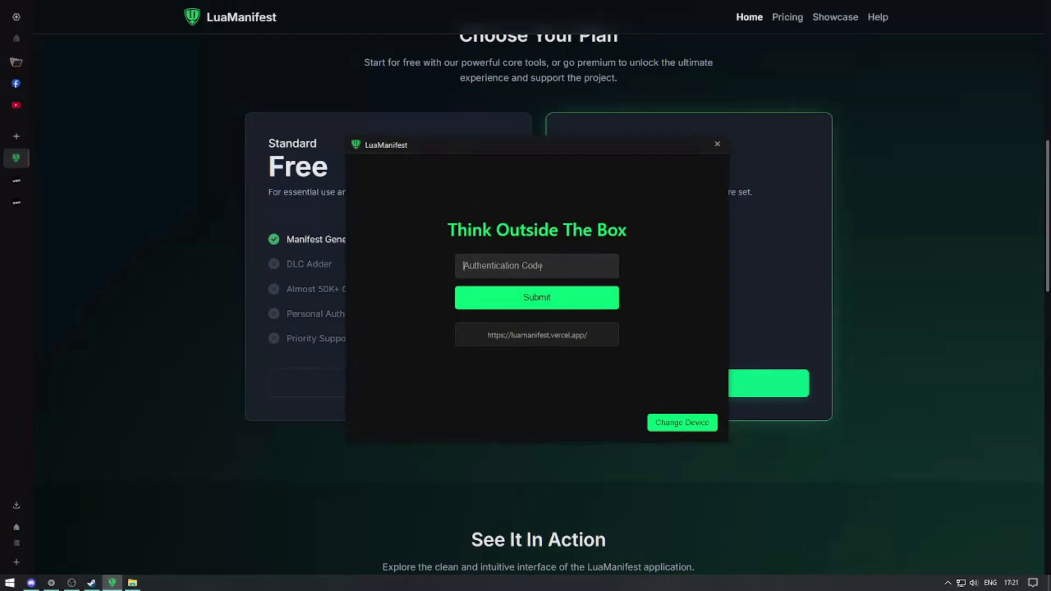
click(716, 144)
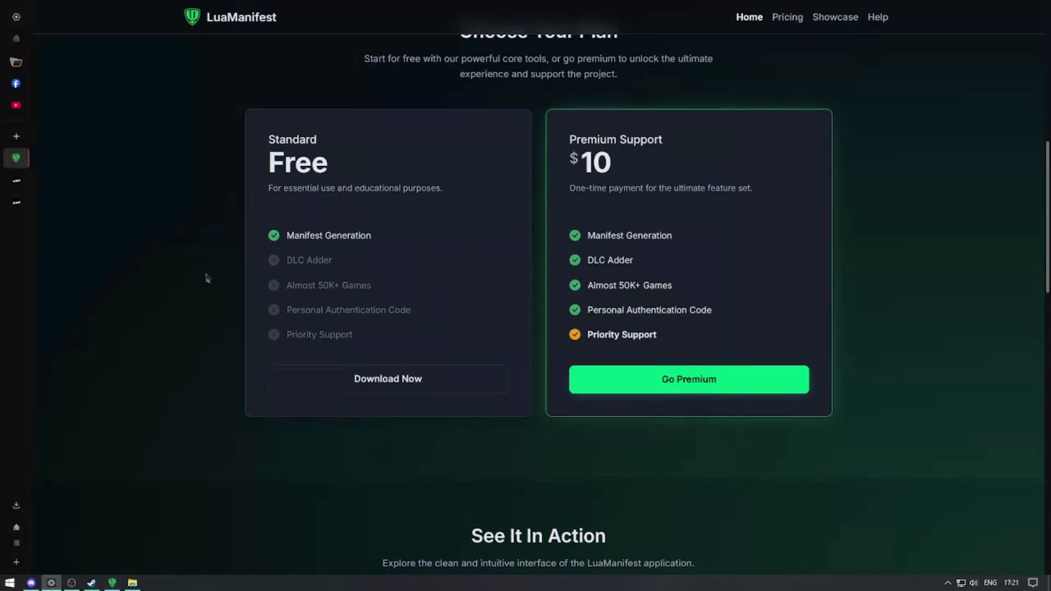
Scroll the home page down to Help & Resources and its Join Community link
scroll(down, 3)
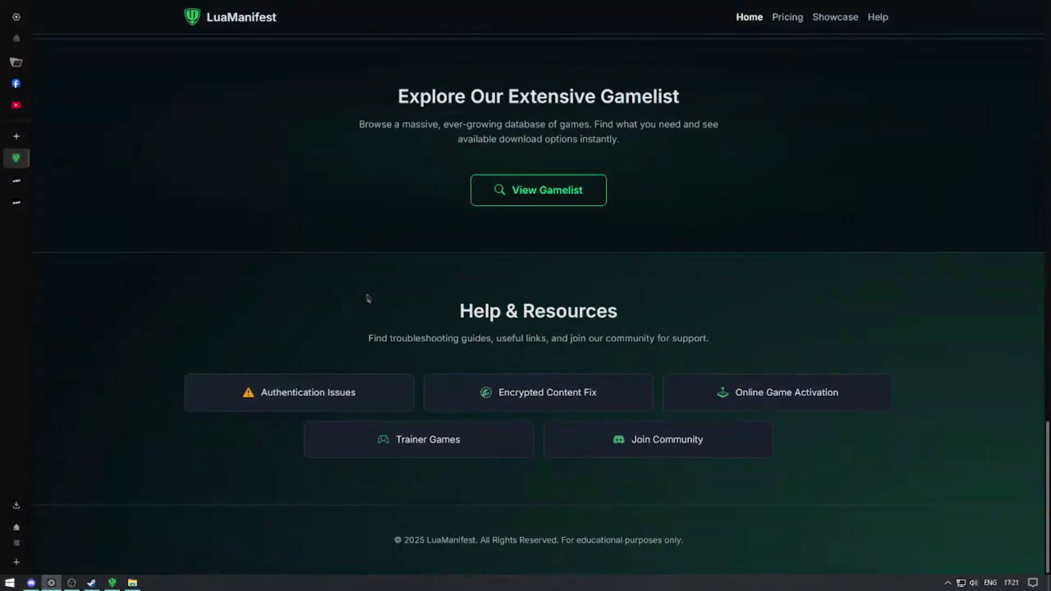
mouse_move(656, 439)
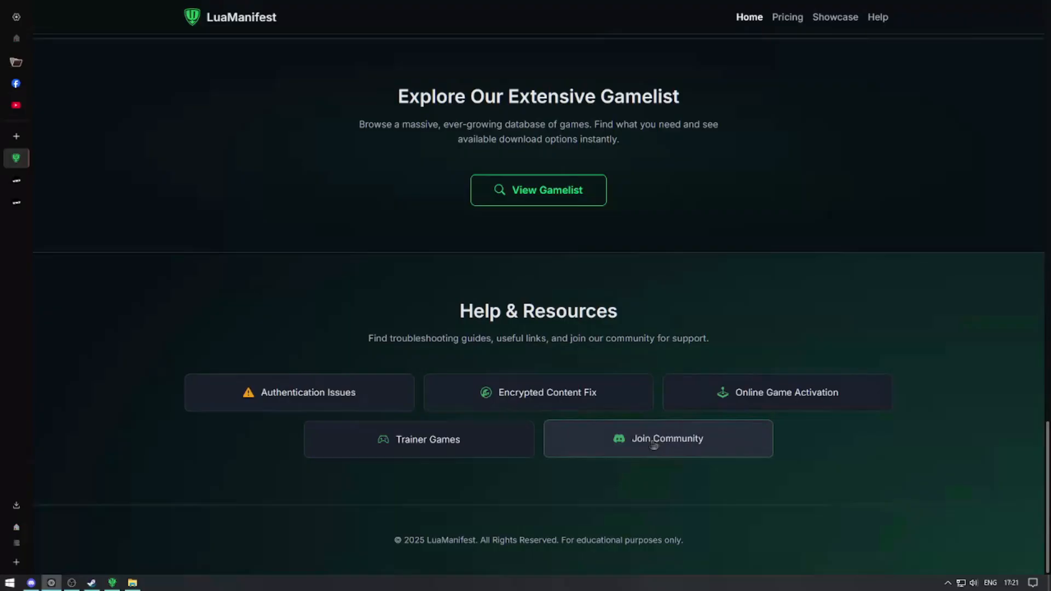
mouse_move(609, 449)
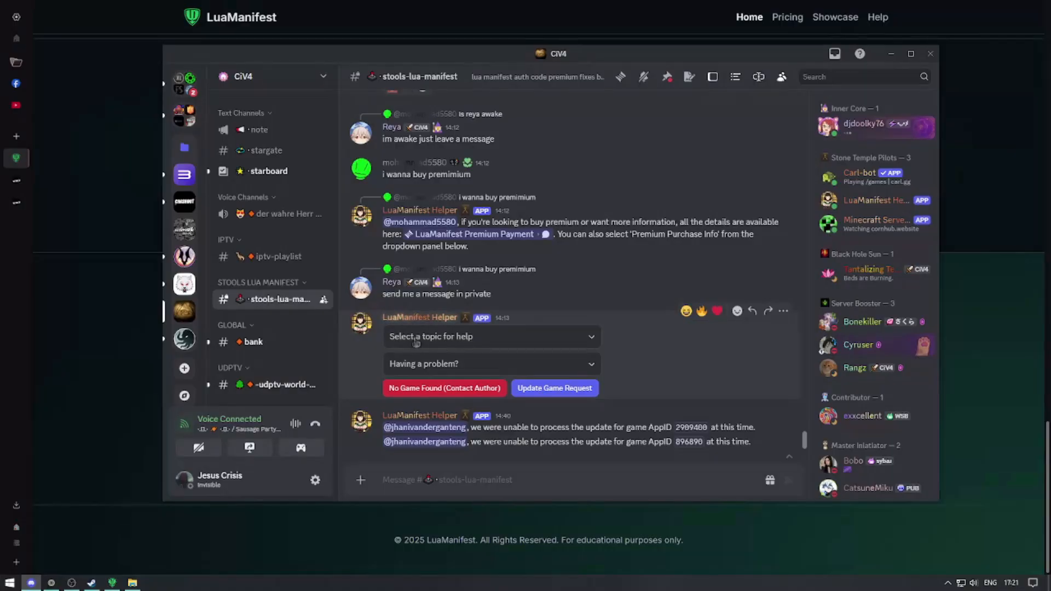
Choose Free Authentication Code from the help-topic dropdown in the stools-lua-manifest channel
click(490, 336)
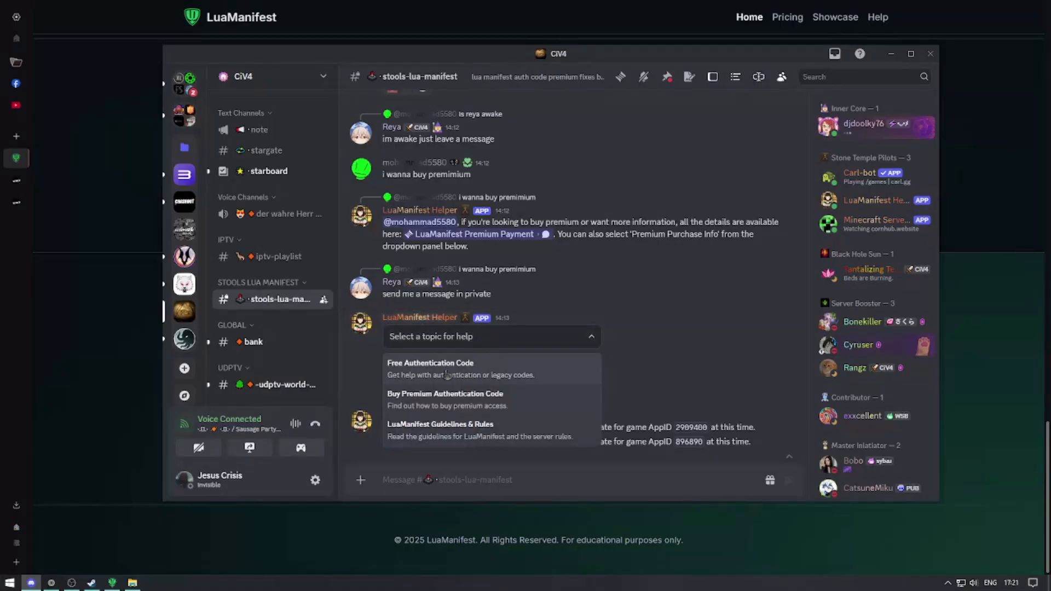
click(430, 362)
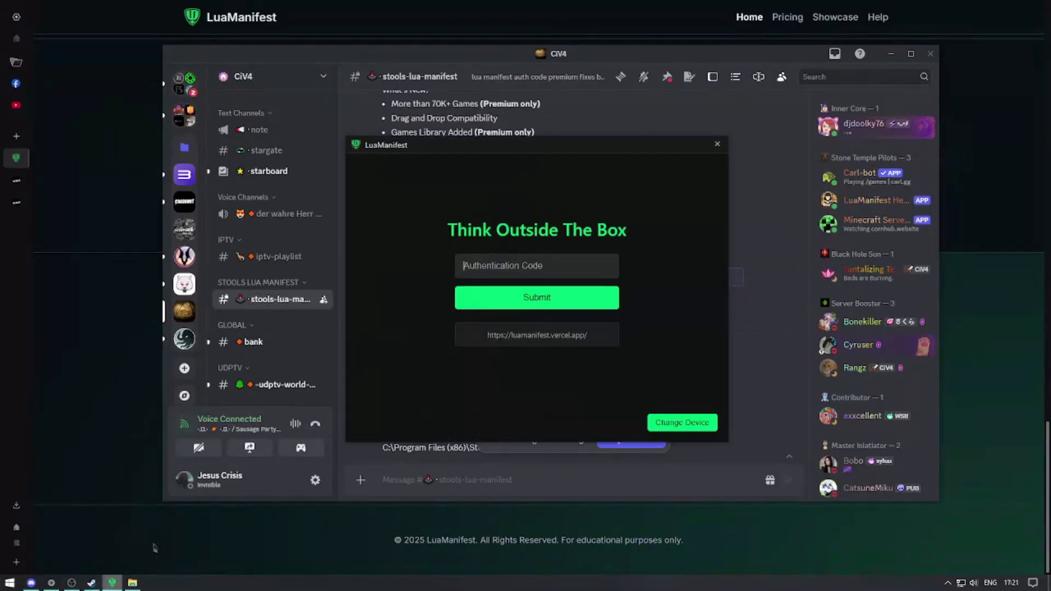
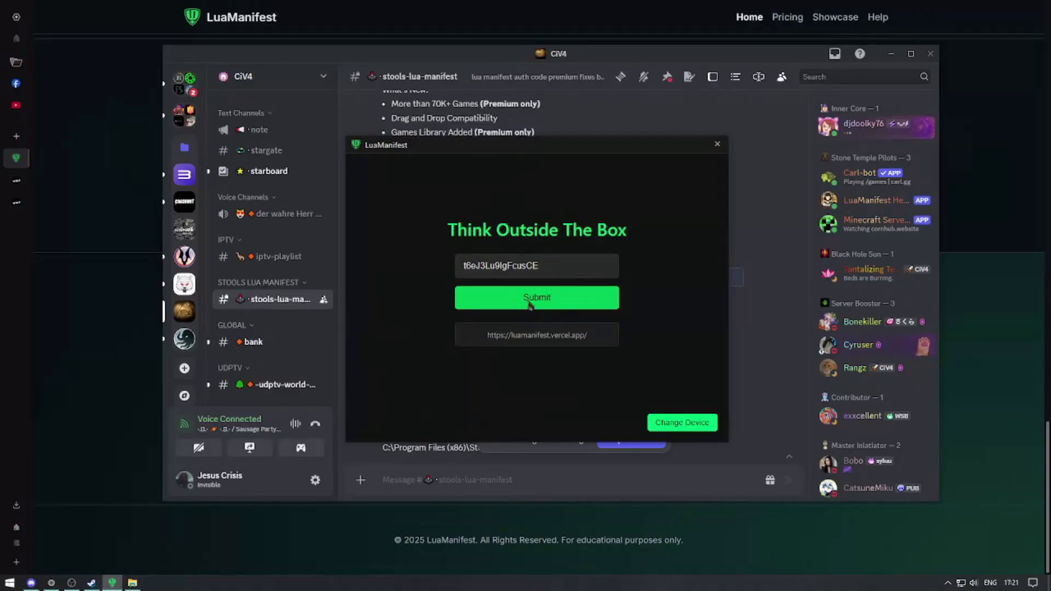
click(536, 298)
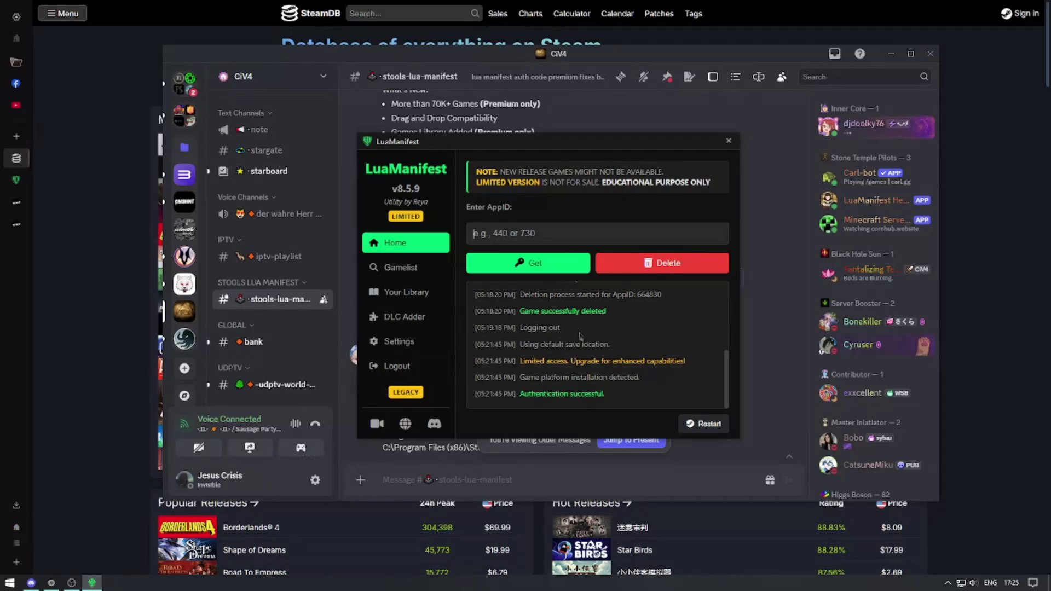
mouse_move(406, 291)
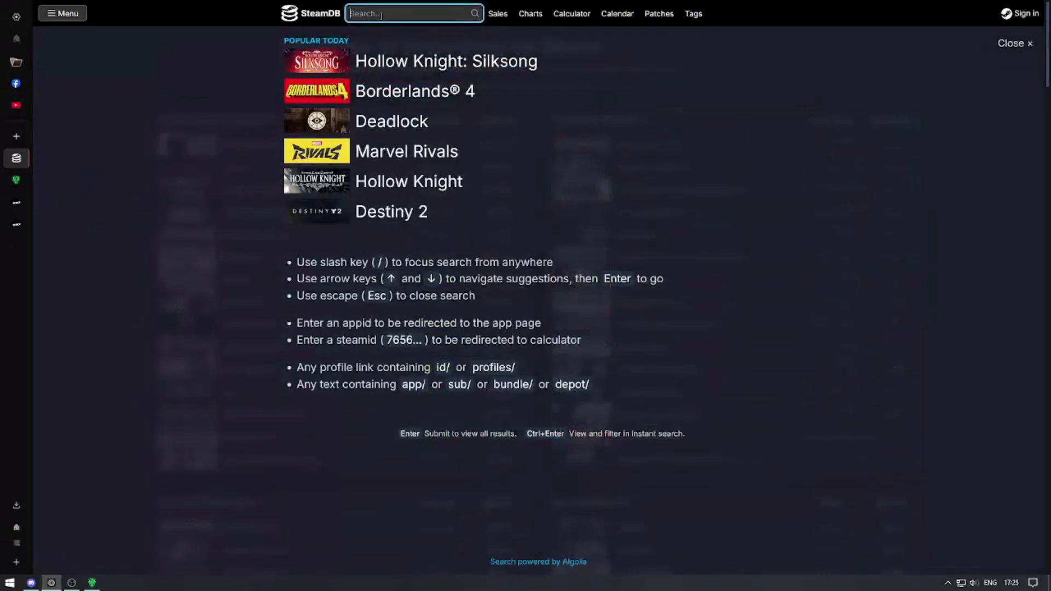
Search SteamDB for 'zombo', open Zombotron, and select its App ID 664830
text(zombo)
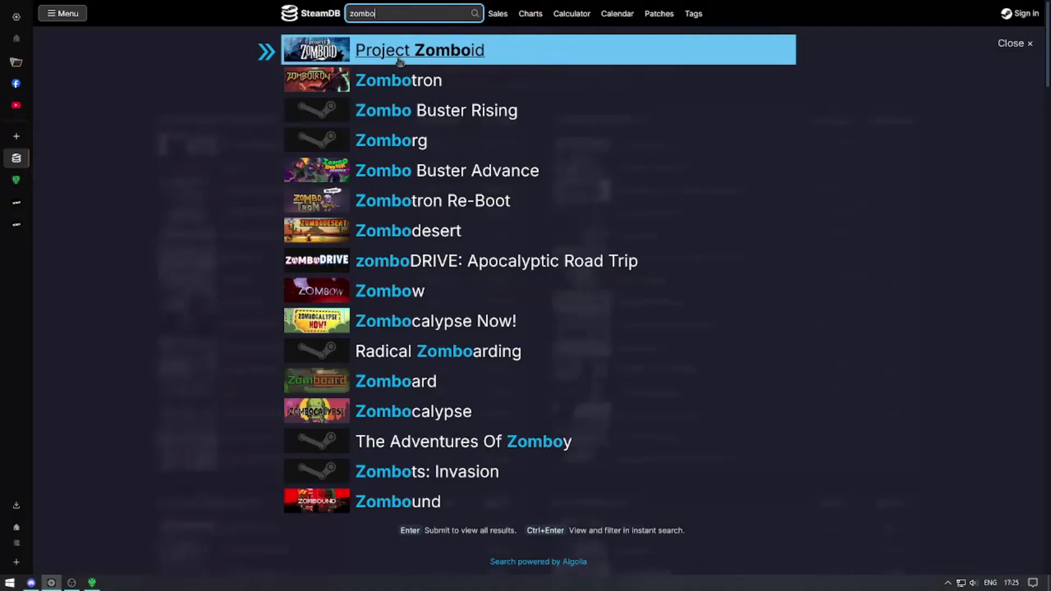
click(398, 80)
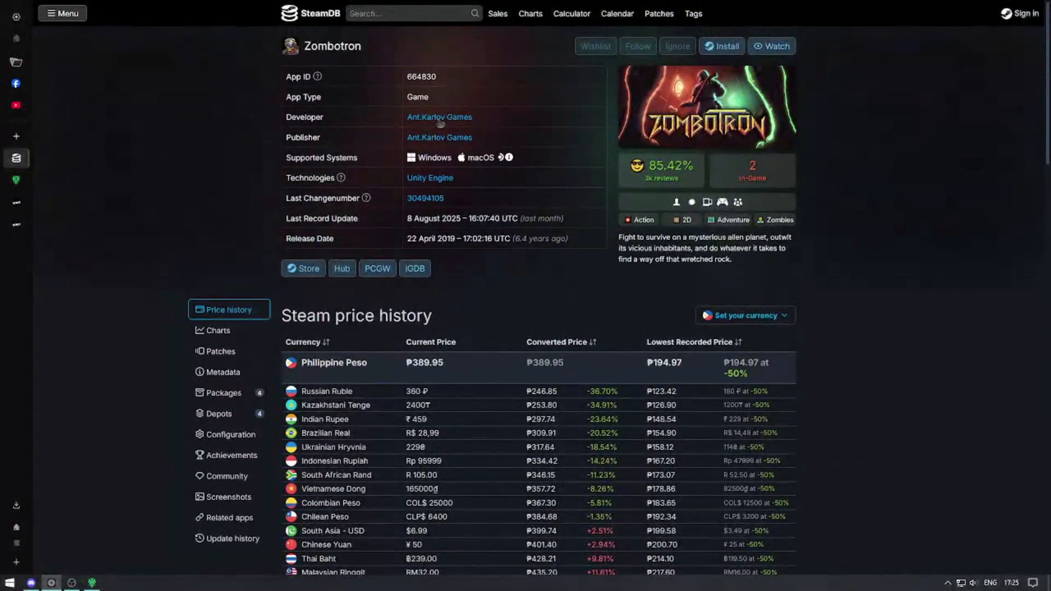
double_click(421, 77)
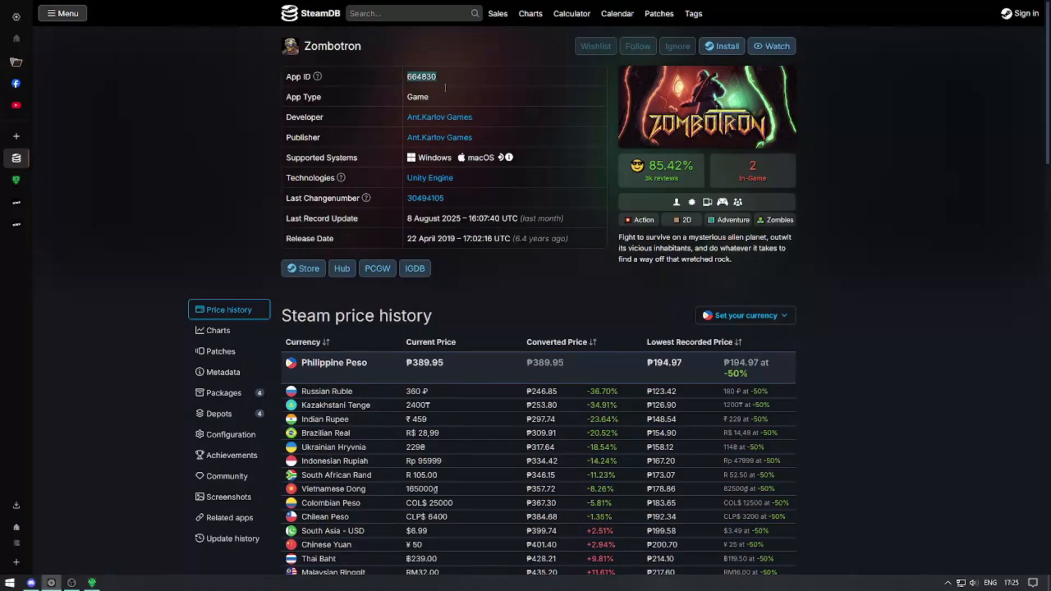
mouse_move(407, 117)
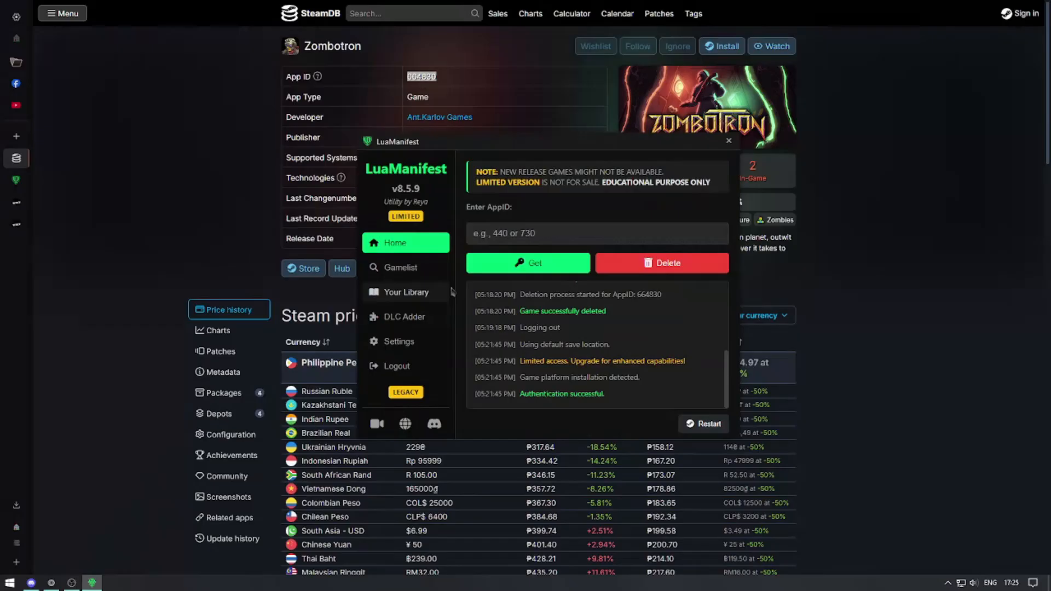
Enter App ID 664830 in LuaManifest and fetch its files
text(664830)
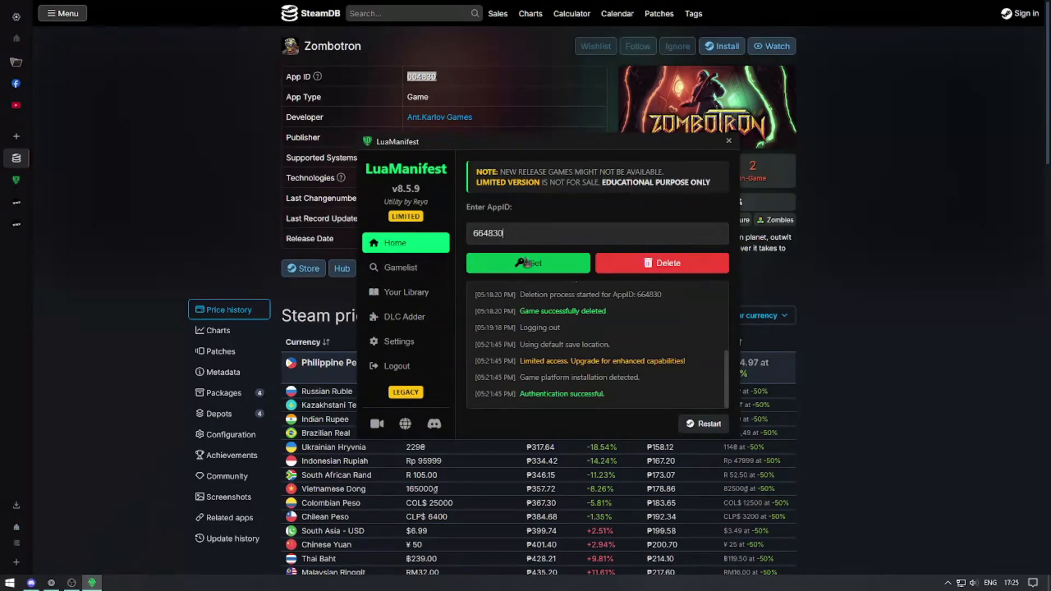
click(527, 262)
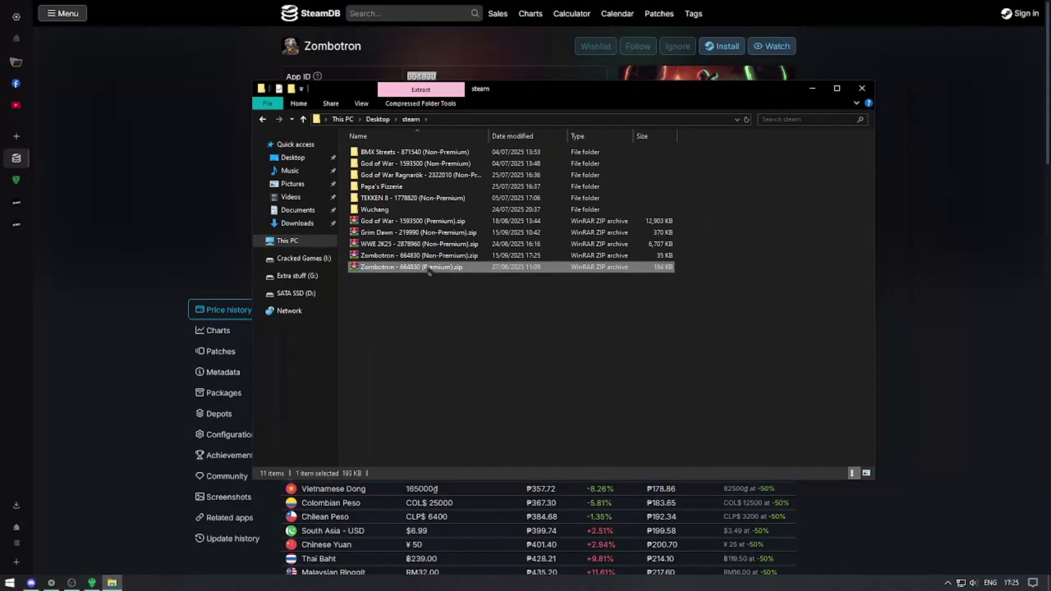
Open the Zombotron - 664830 zip from Desktop > steam
double_click(411, 267)
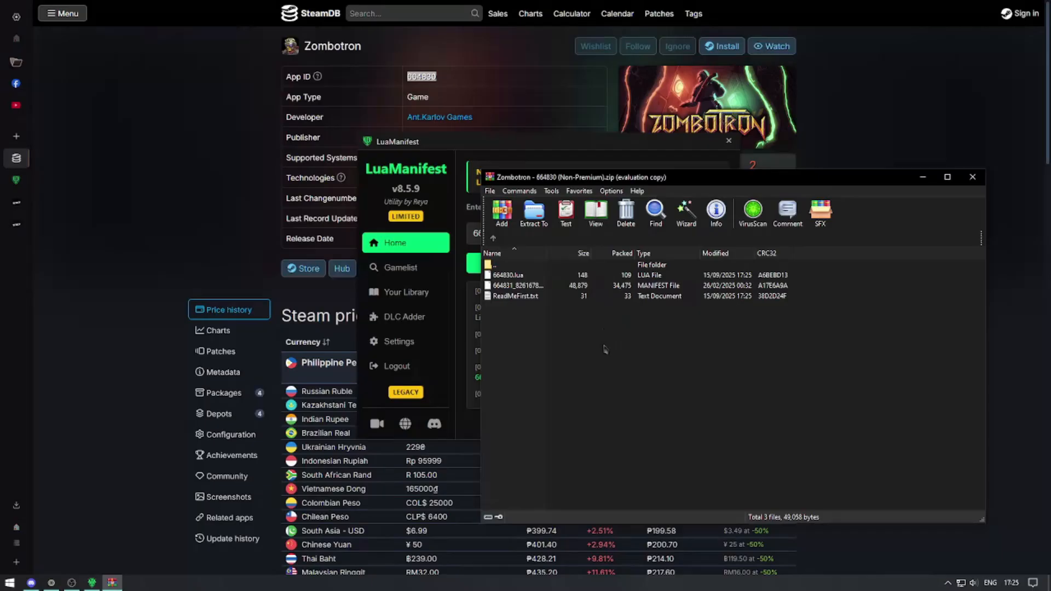
Select Zombotron's 664830.lua file for Steam, then close the archive
click(6, 581)
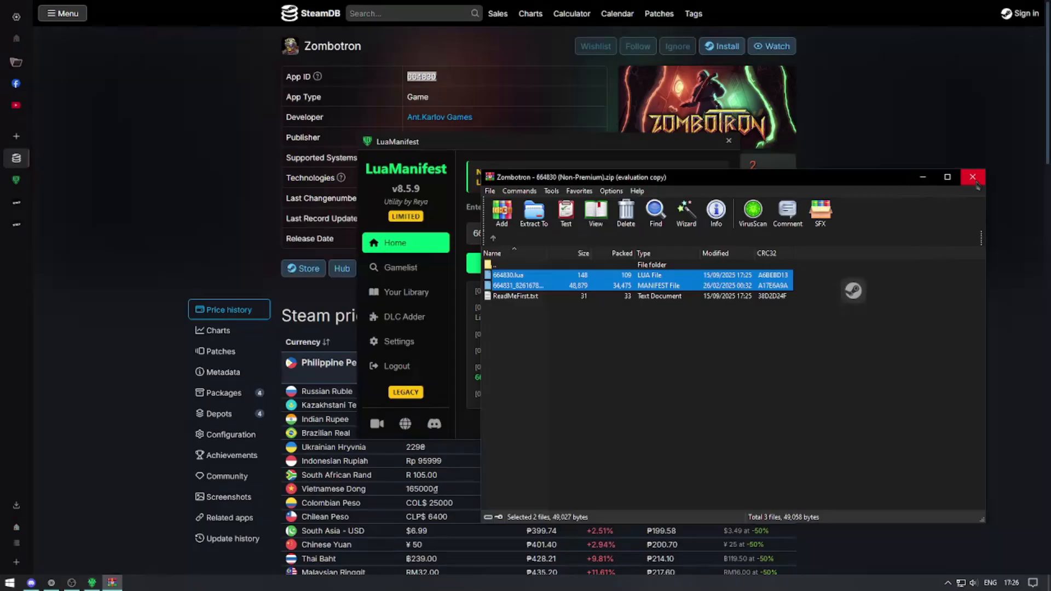
click(972, 177)
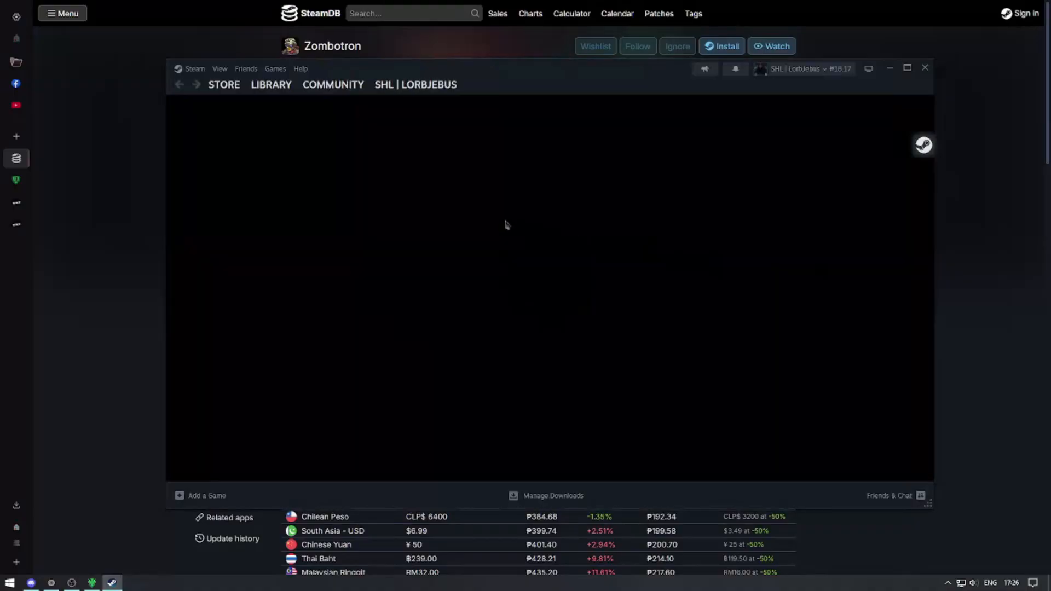
Search the Steam library for 'zombo' and open Zombotron's page
click(271, 84)
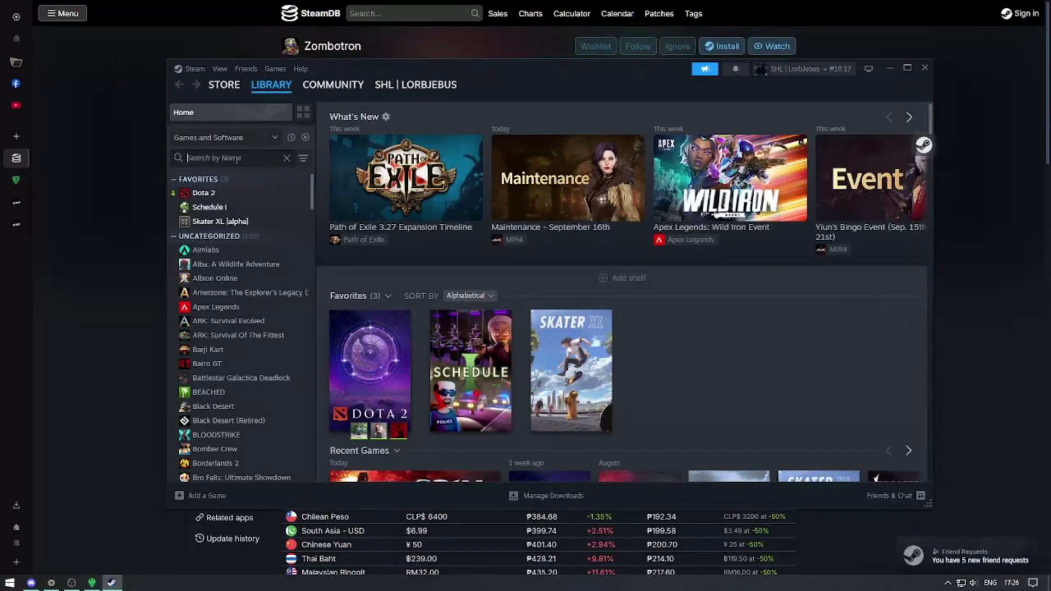
text(zombo)
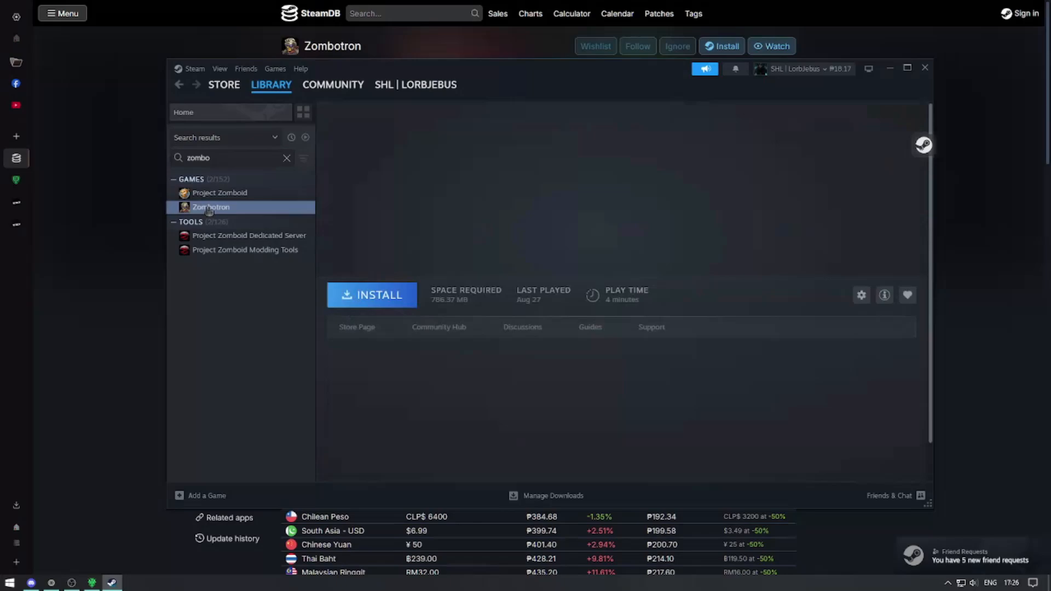
click(210, 207)
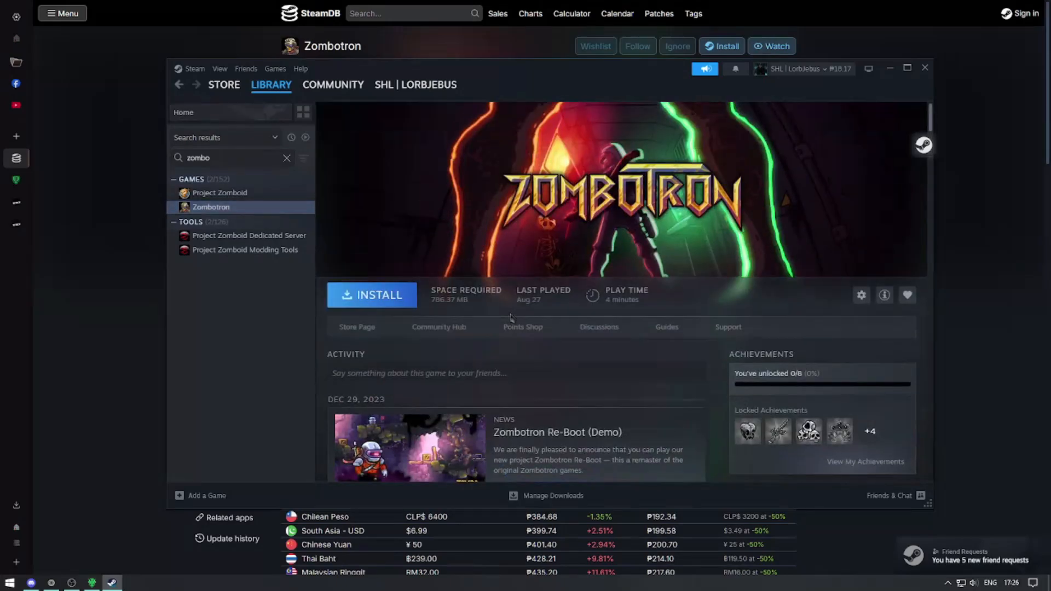
Search the Steam store for 'zombot', then return to Zombotron in the library
click(224, 85)
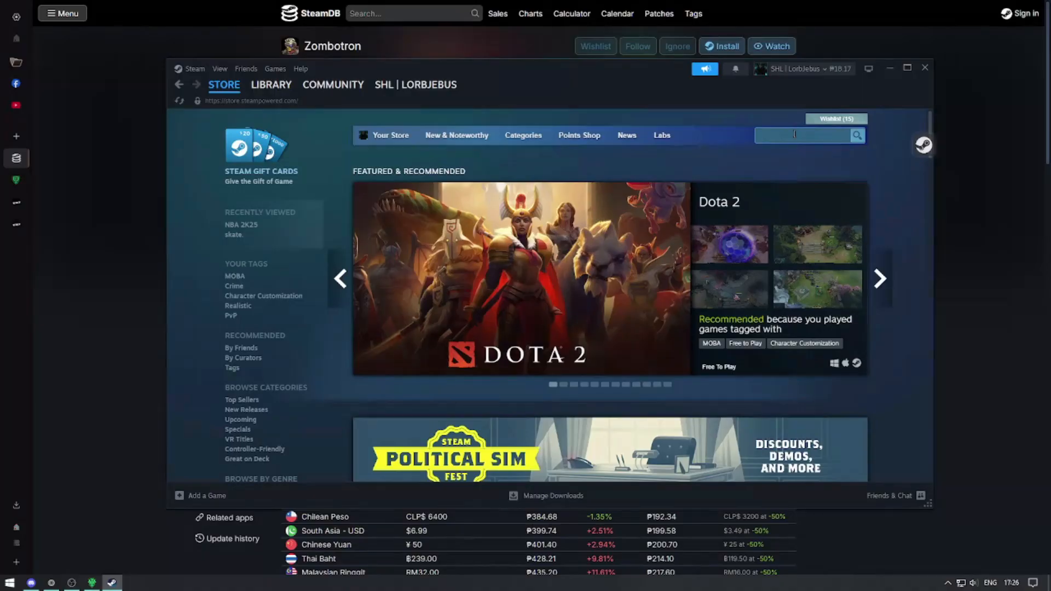
text(zombot)
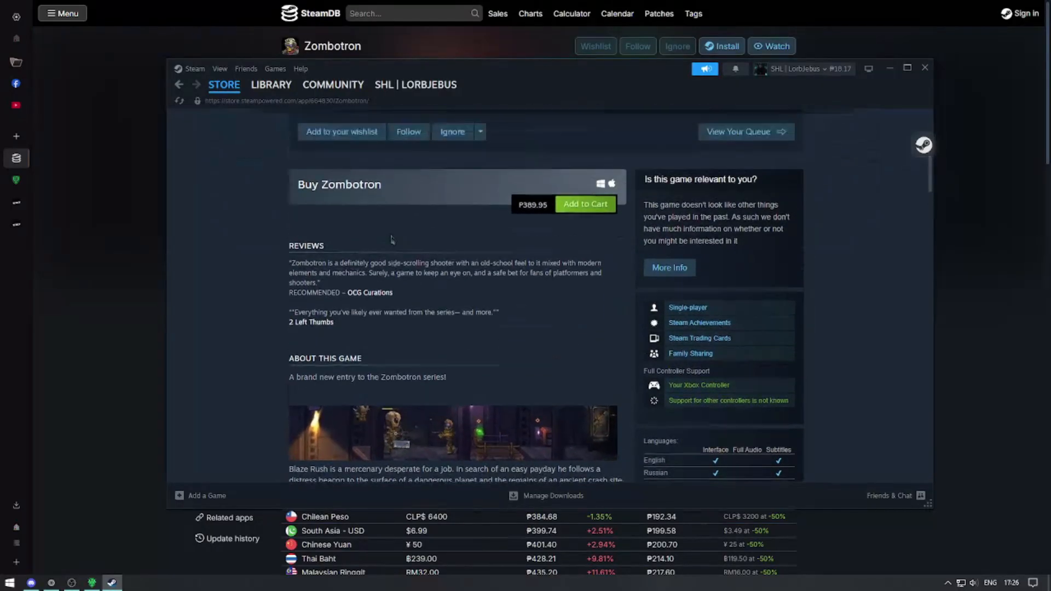
click(271, 85)
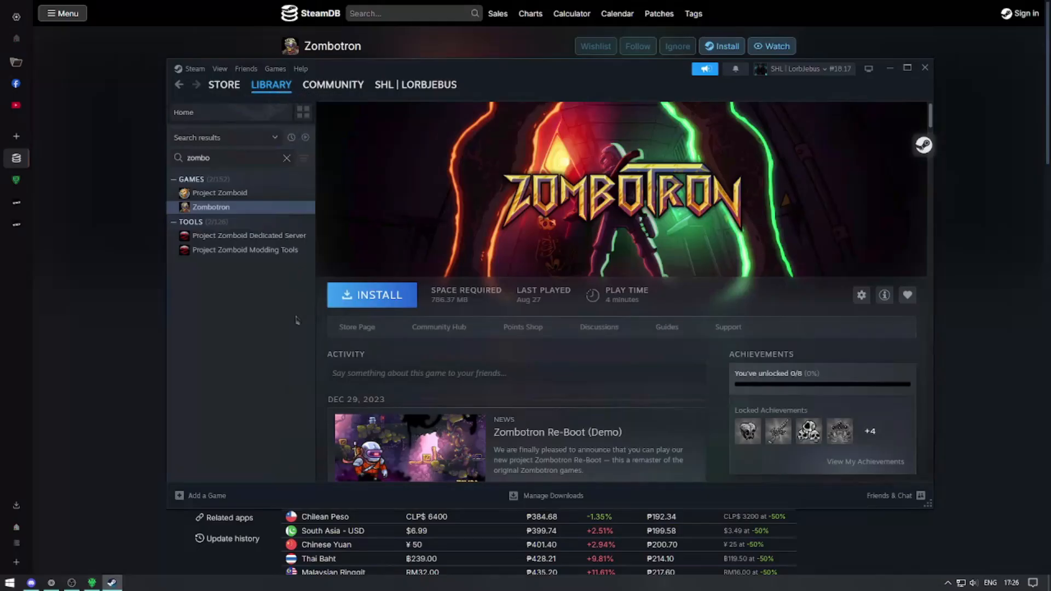
scroll(down, 3)
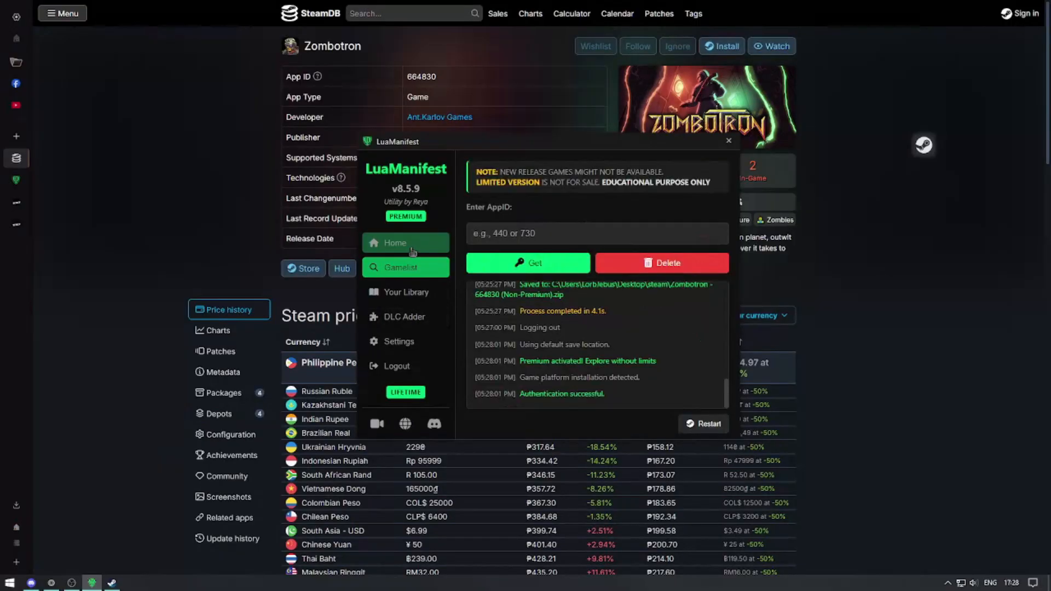
View the DLC Adder and the five-game library including Zombotron, then browse the Gamelist
click(405, 316)
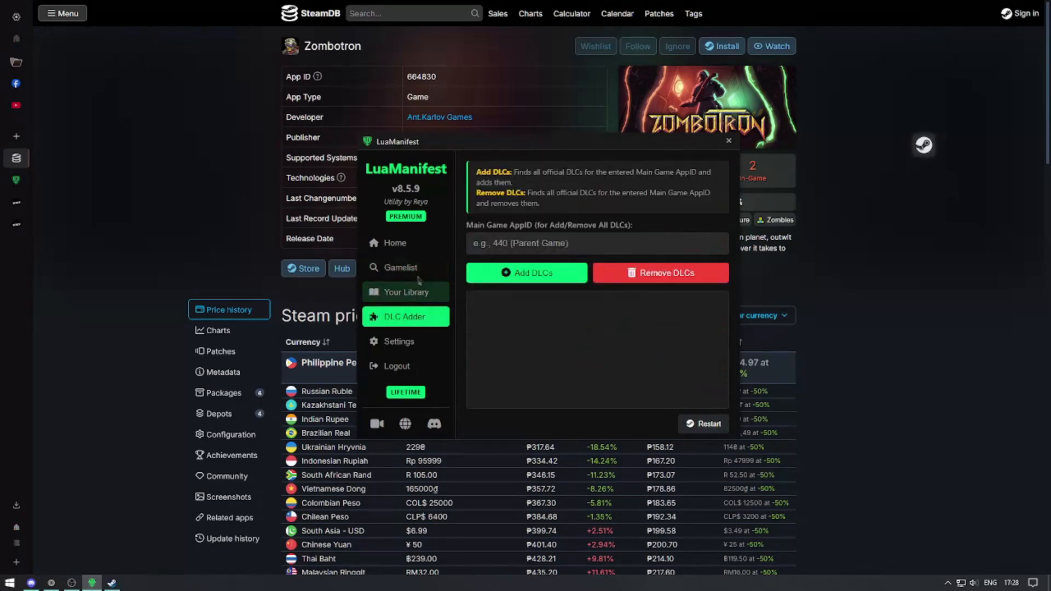
click(405, 292)
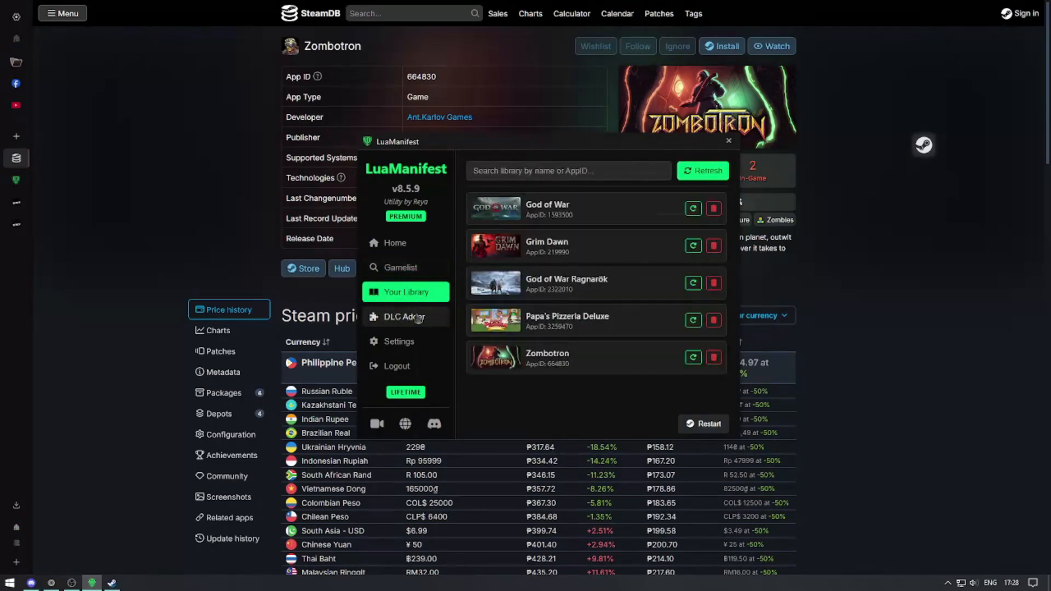
click(400, 268)
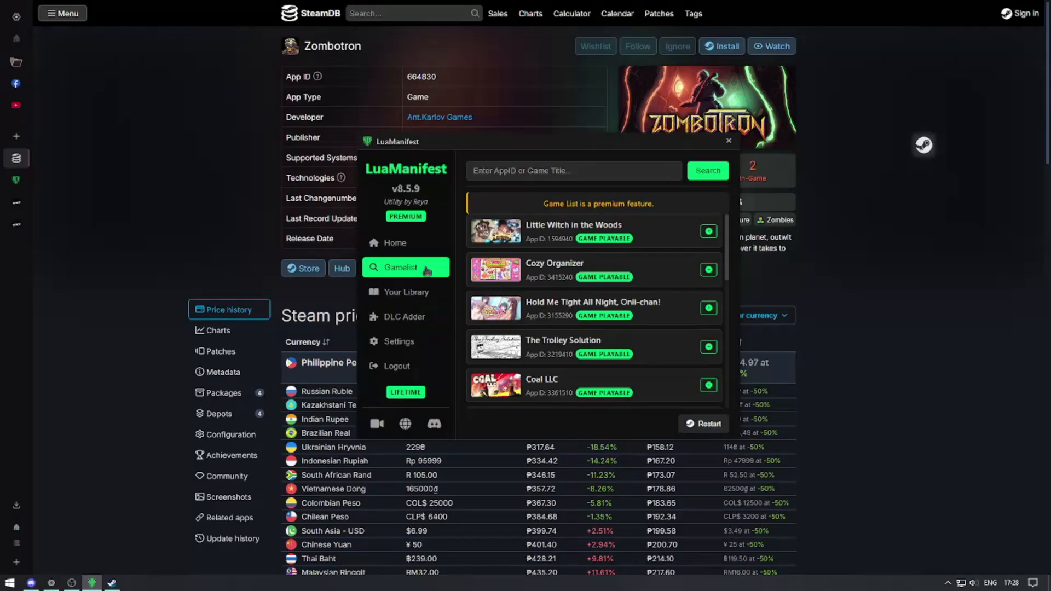
mouse_move(525, 314)
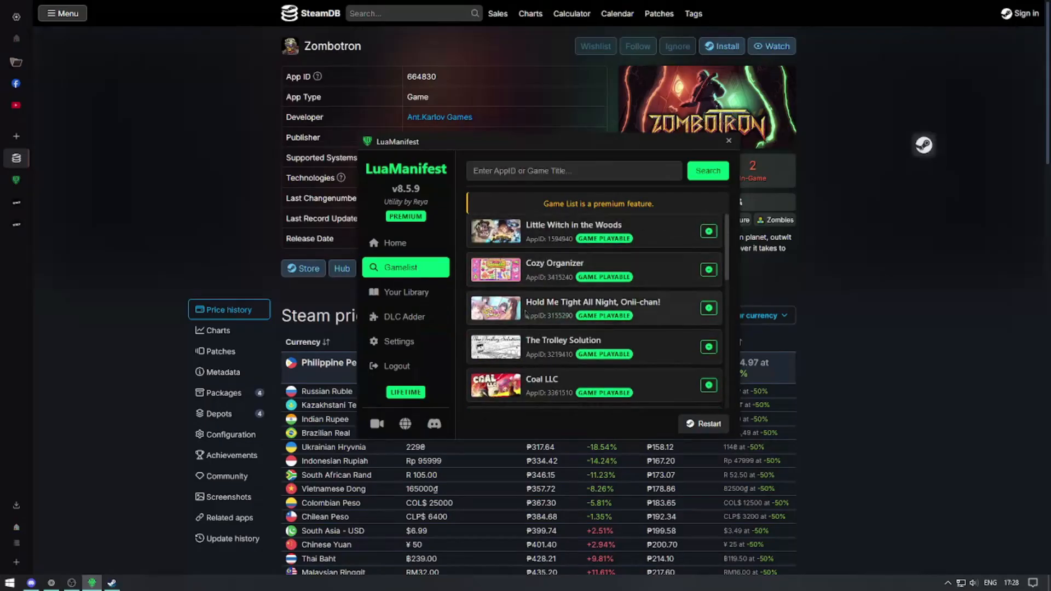
mouse_move(551, 307)
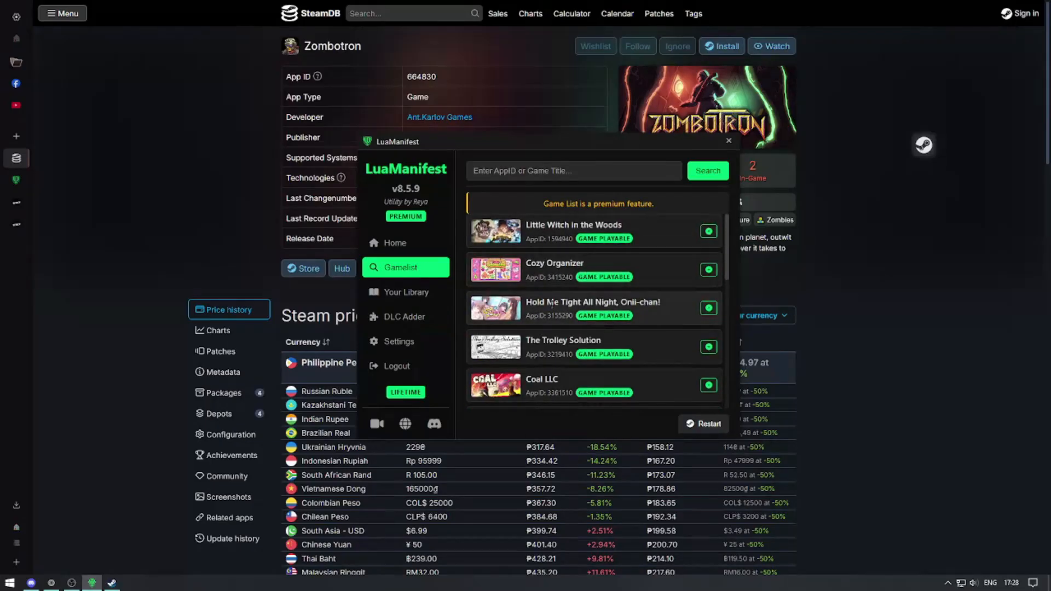
scroll(down, 3)
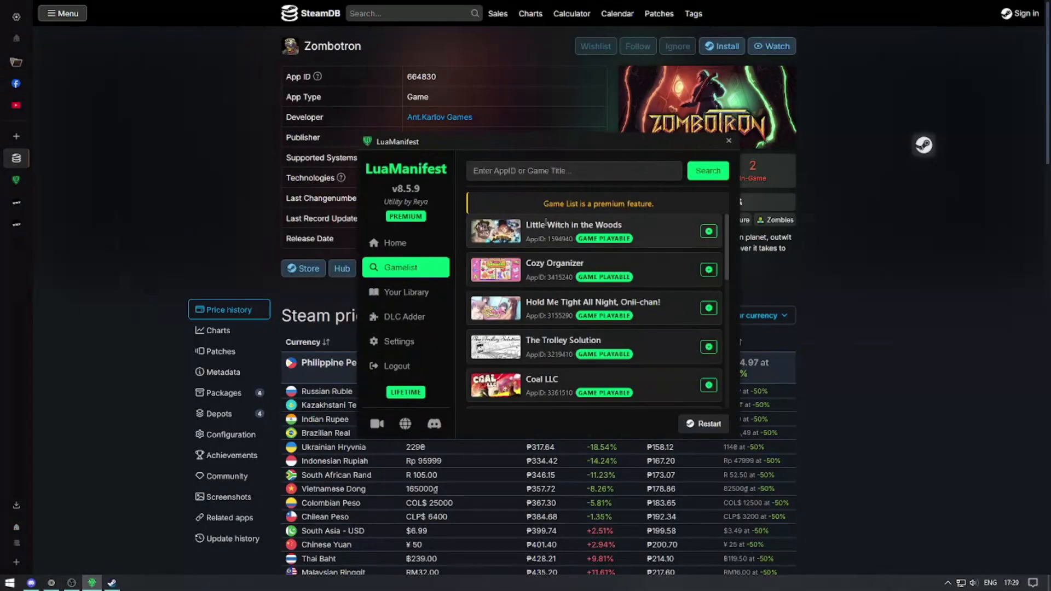
Search the gamelist for 'fembo' and fetch FEMBOY FUTA HOUSE (App ID 3602290), checking the log
click(572, 171)
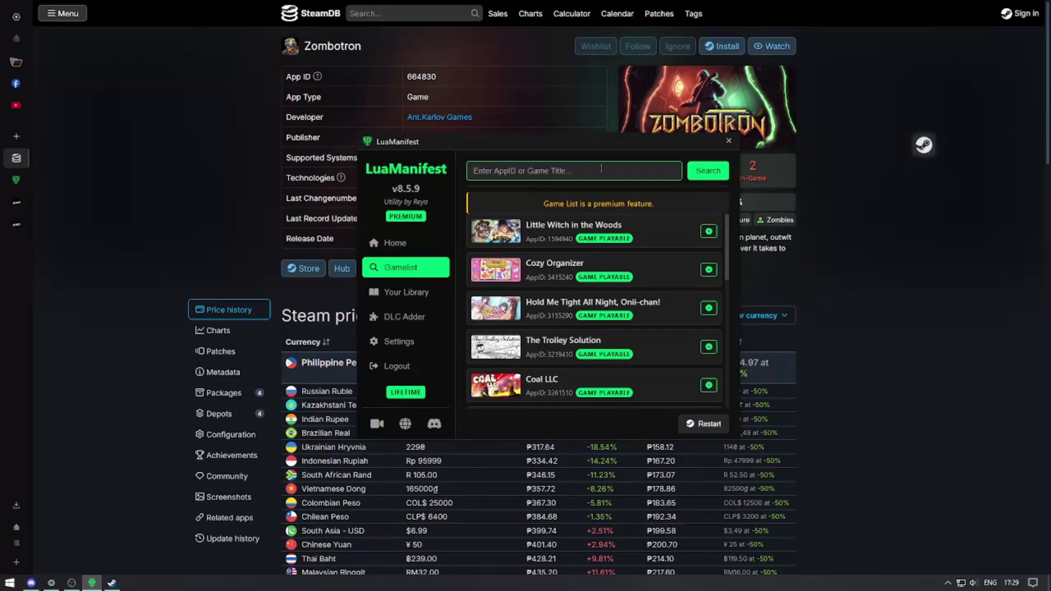
text(femboy)
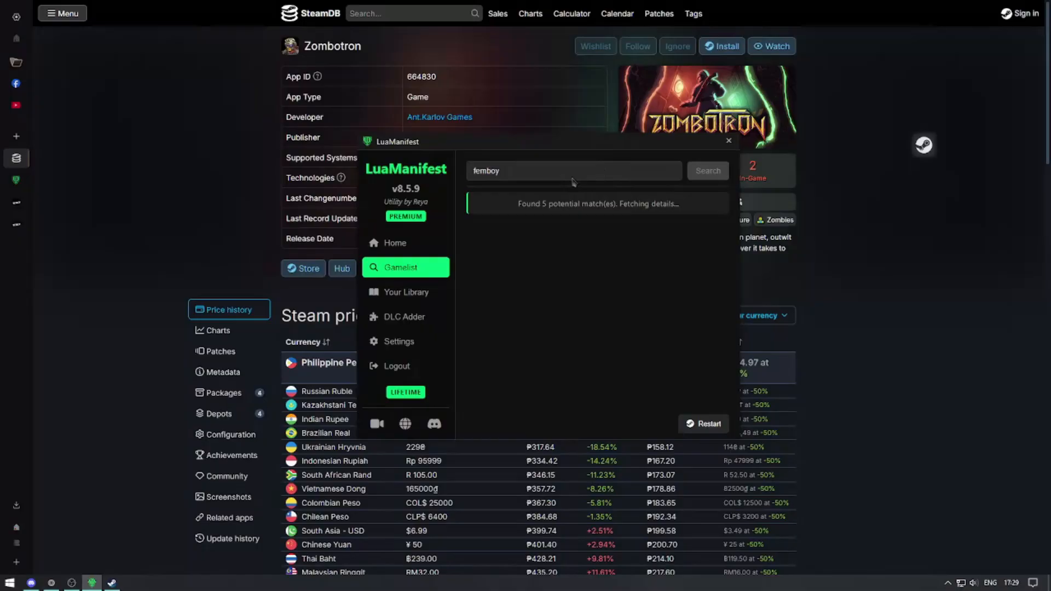
click(707, 170)
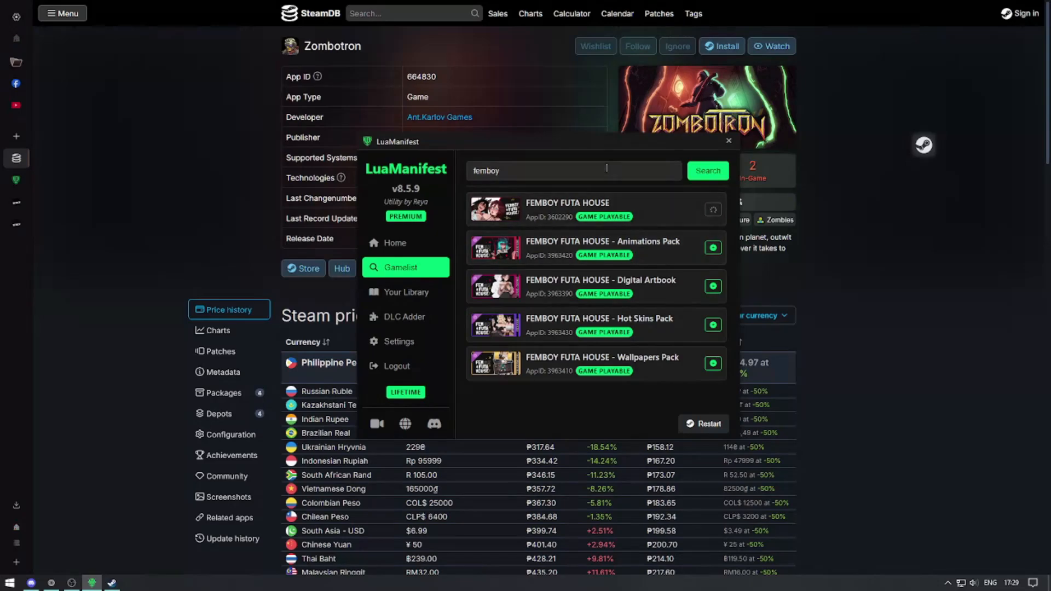
click(713, 209)
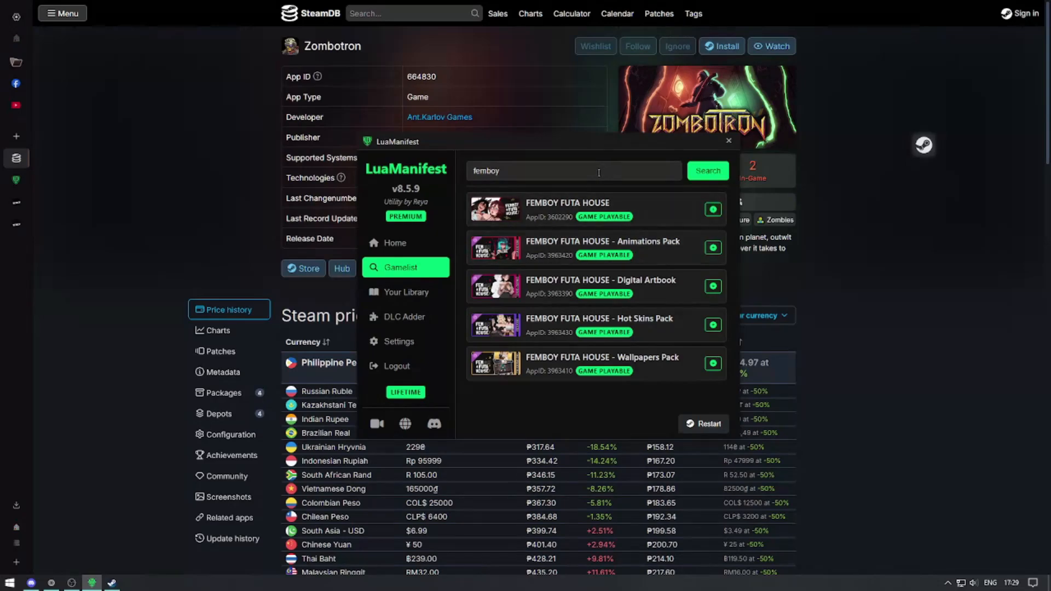
click(712, 209)
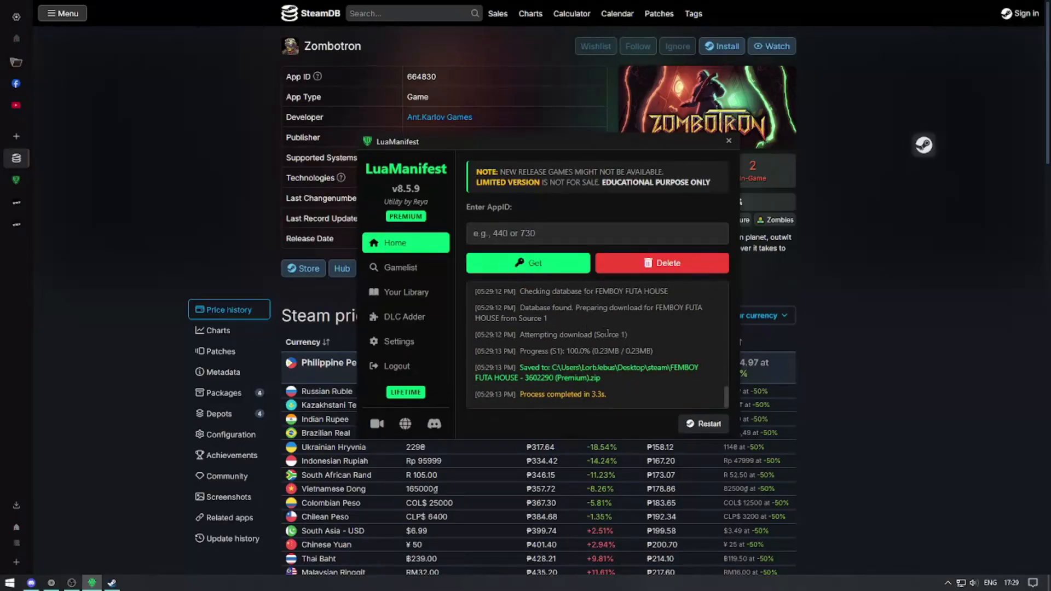
Open the FEMBOY FUTA HOUSE zip from Desktop\steam, import it, and restart Steam
click(131, 582)
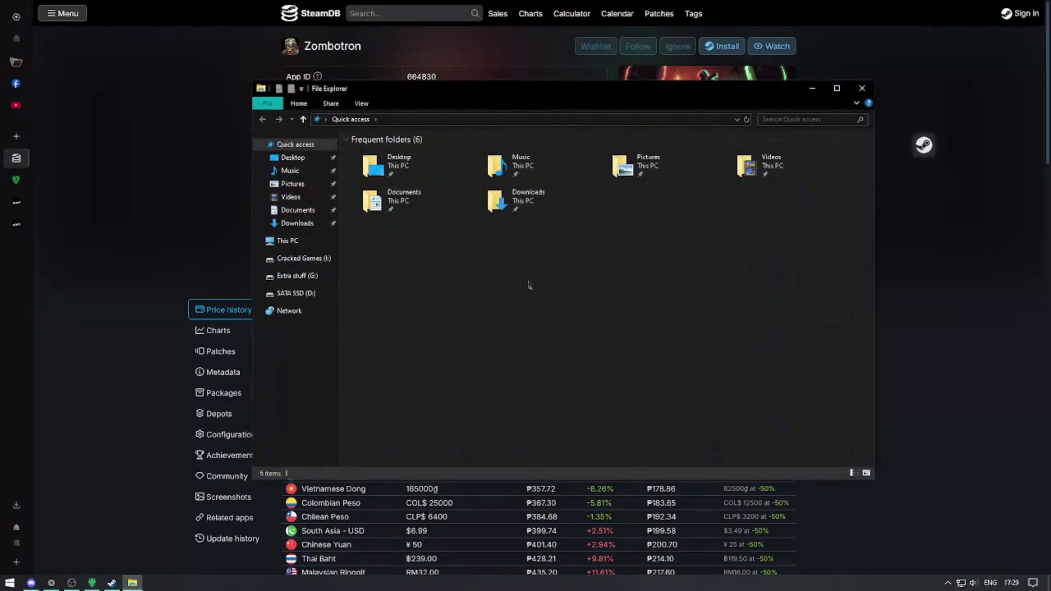
click(293, 157)
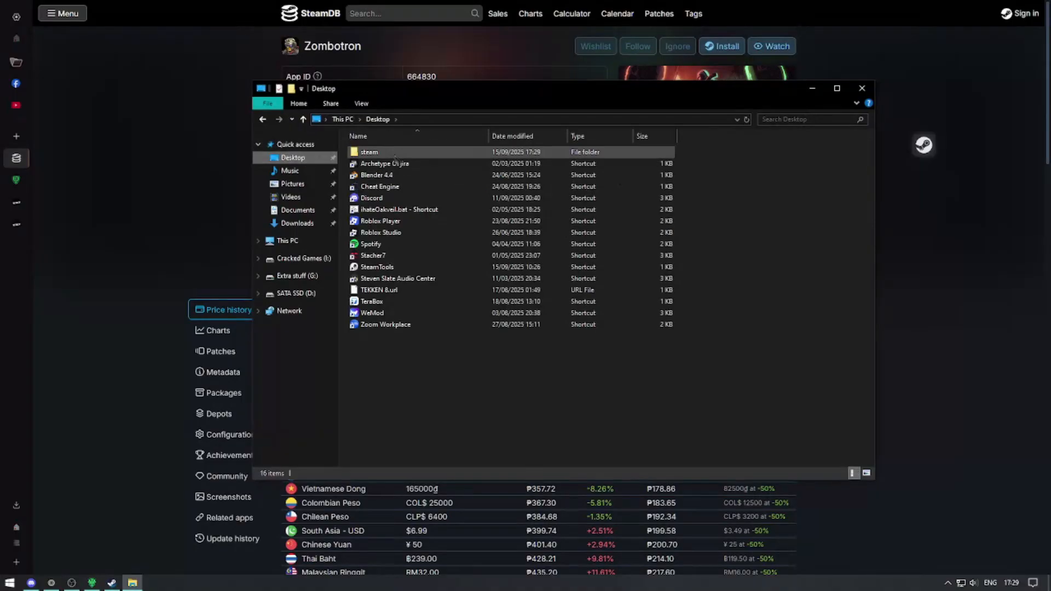
double_click(368, 151)
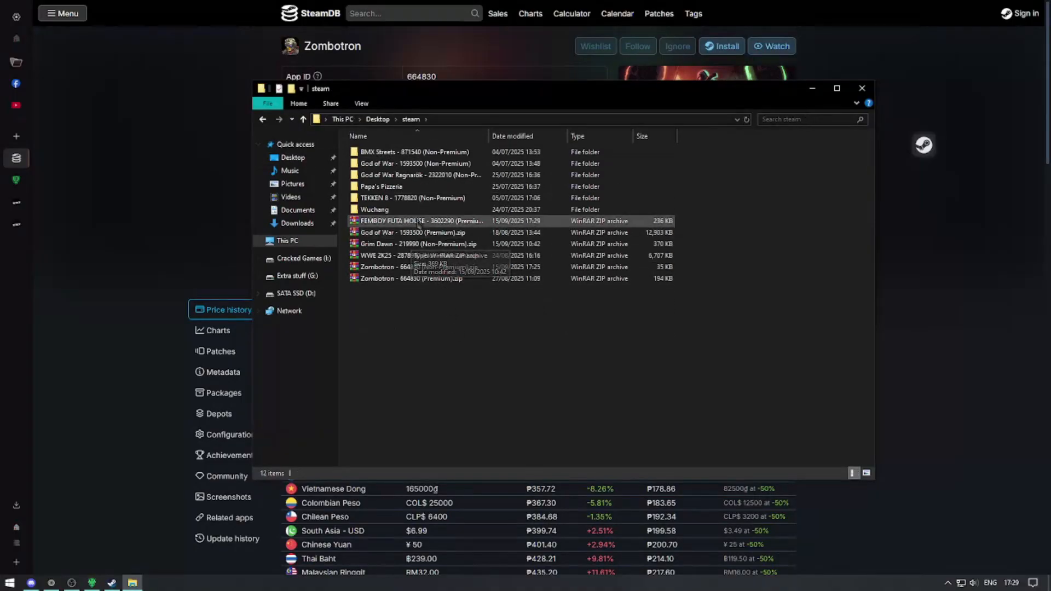
double_click(419, 220)
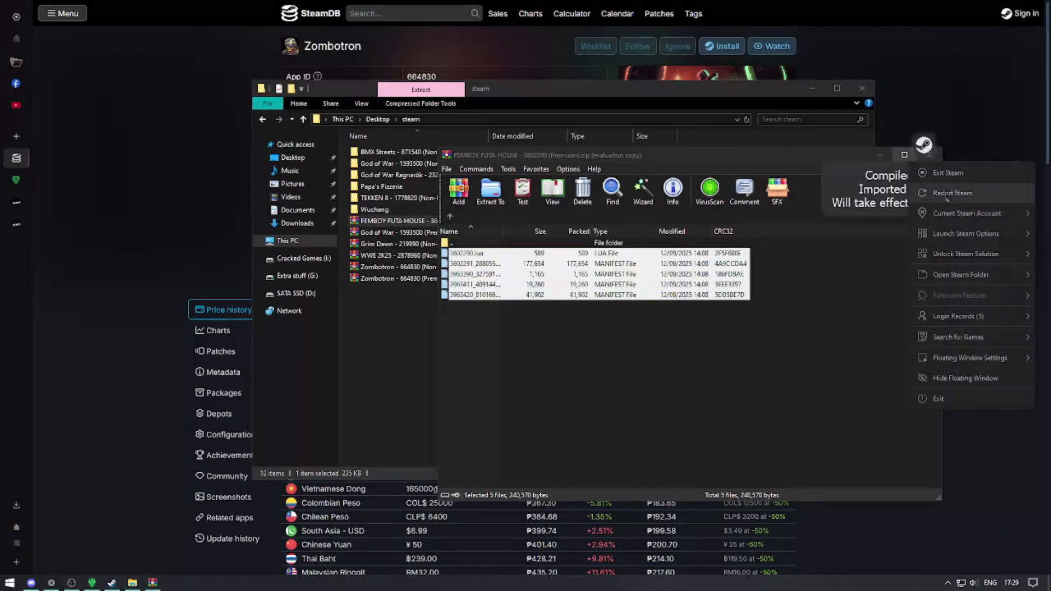
click(951, 194)
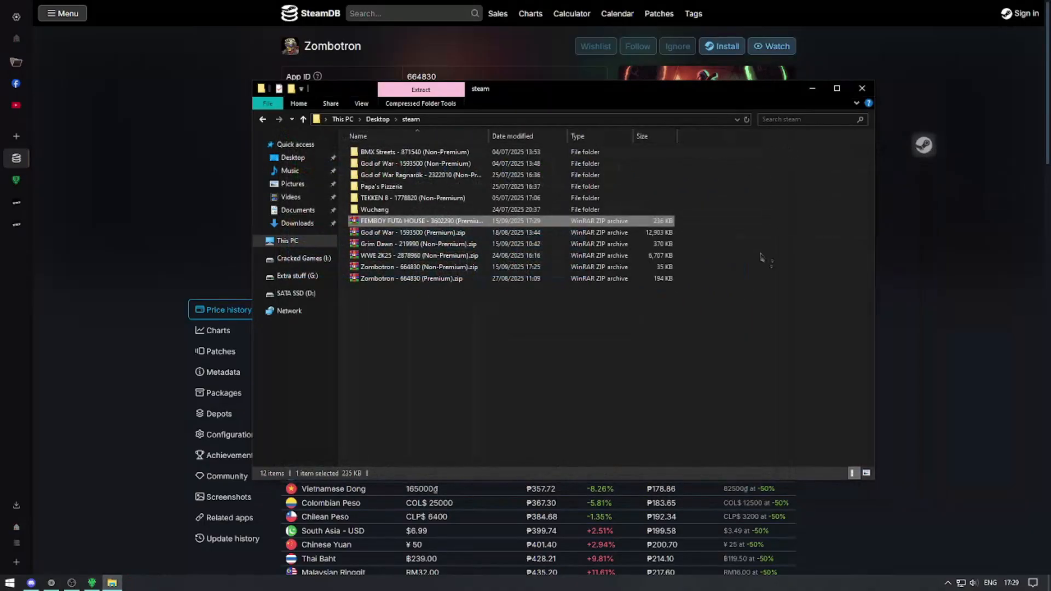
click(862, 87)
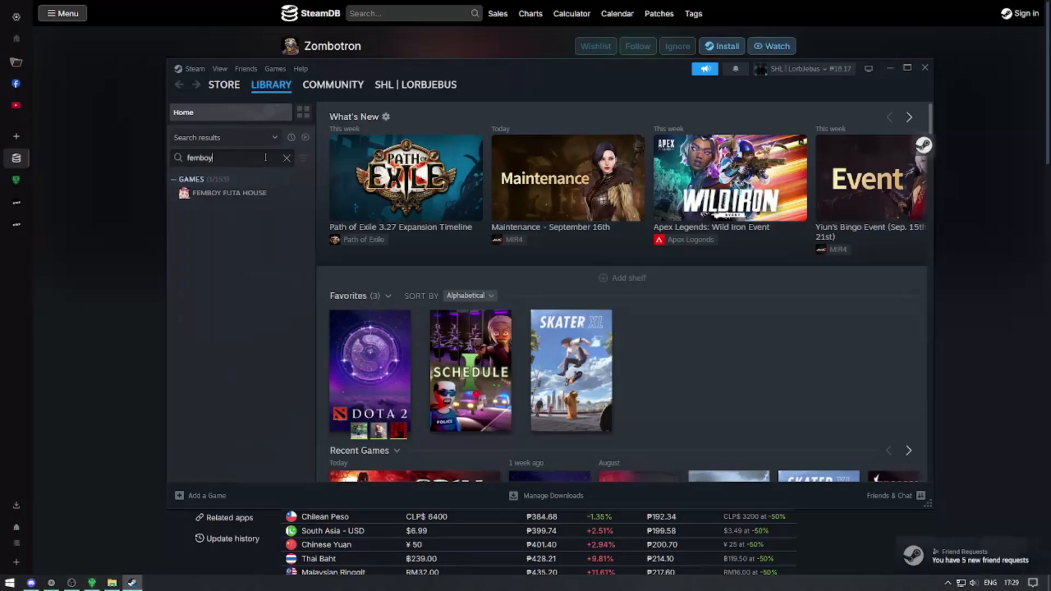
Check FEMBOY FUTA HOUSE's library page is ready to install, then reopen LuaManifest's Gamelist
click(229, 192)
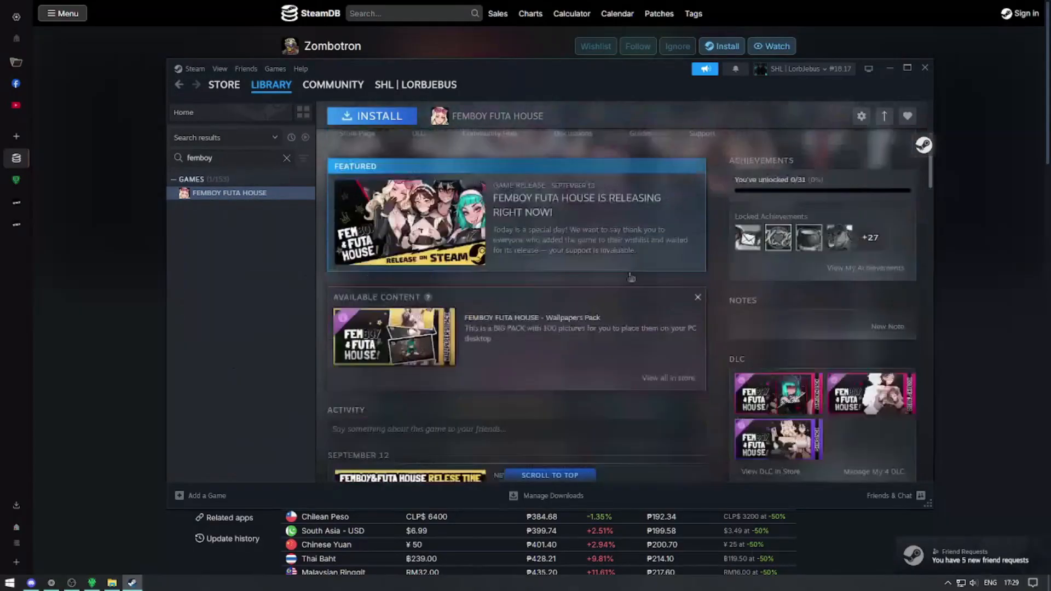
scroll(down, 3)
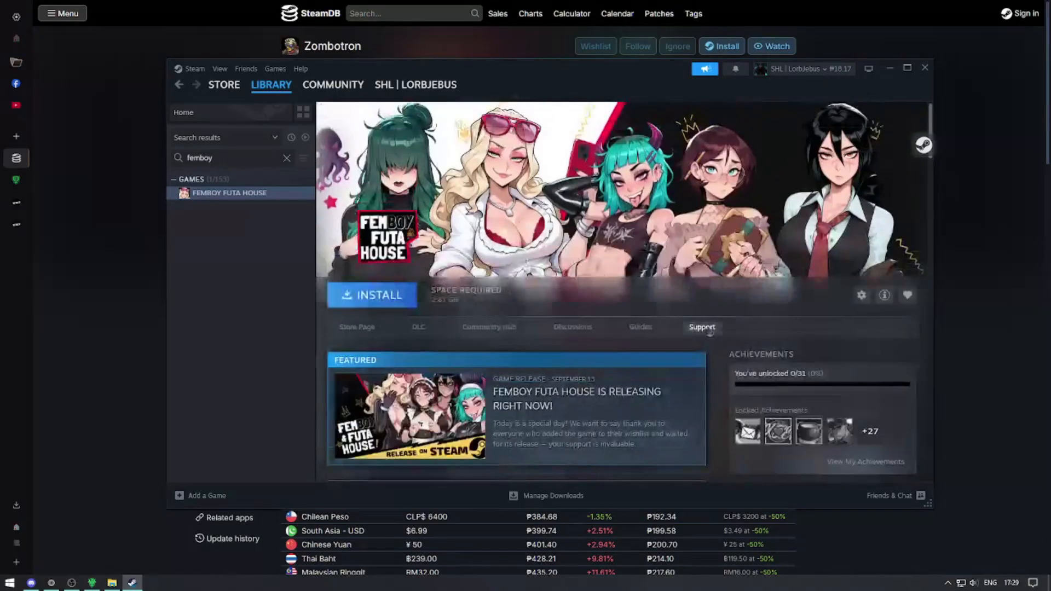
scroll(down, 3)
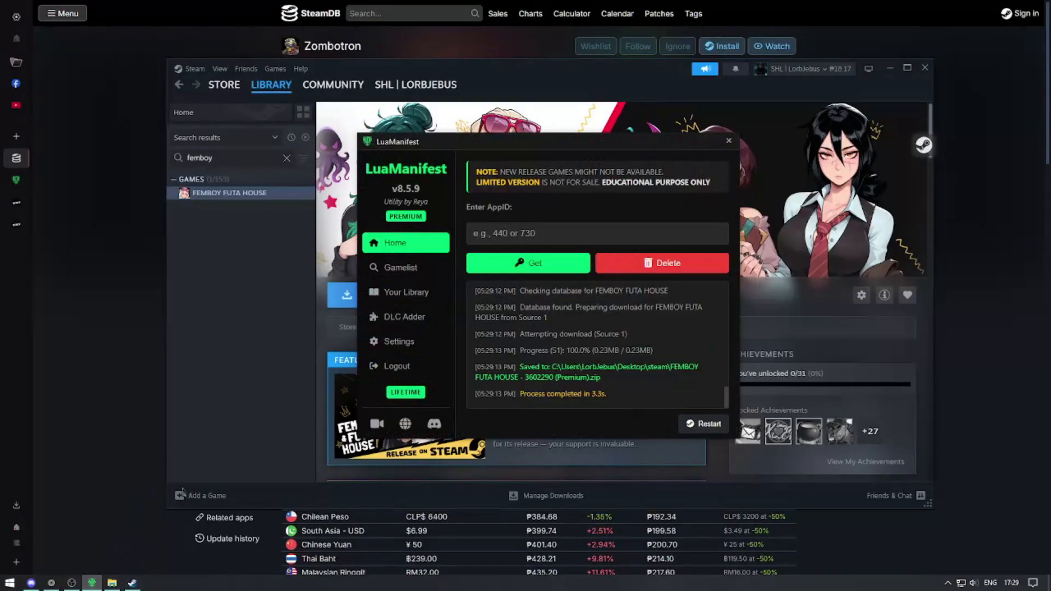
click(400, 266)
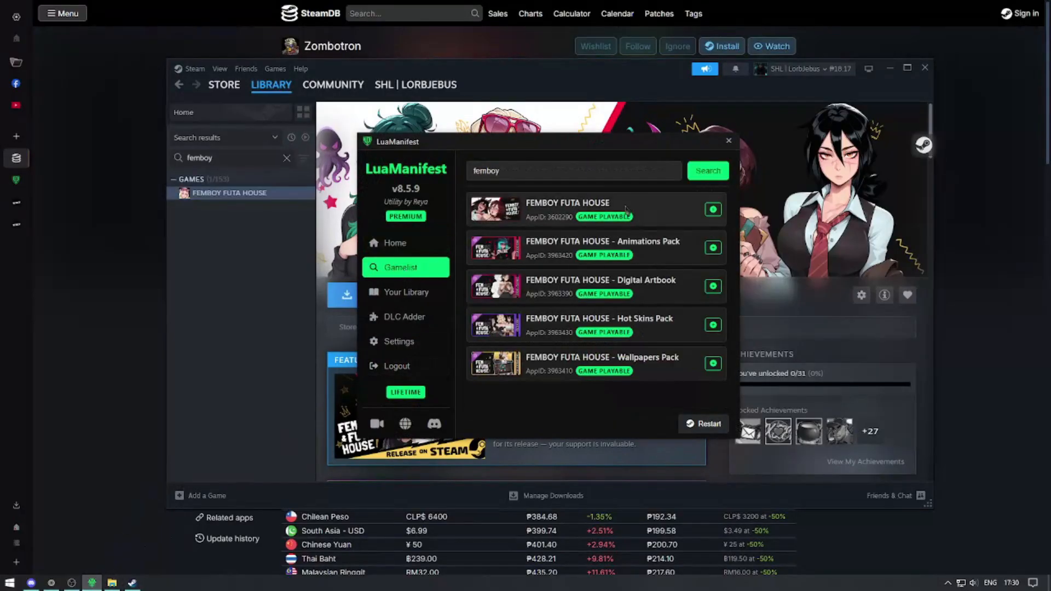